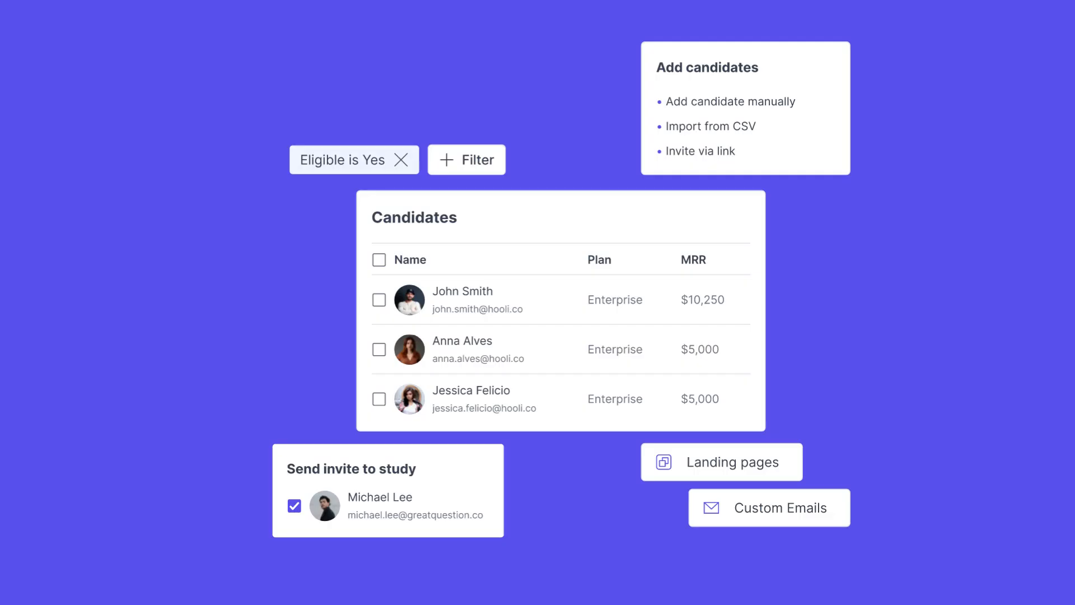
Step: Upload the candidate CSV and map its Phone column to the Phone number attribute
click(711, 126)
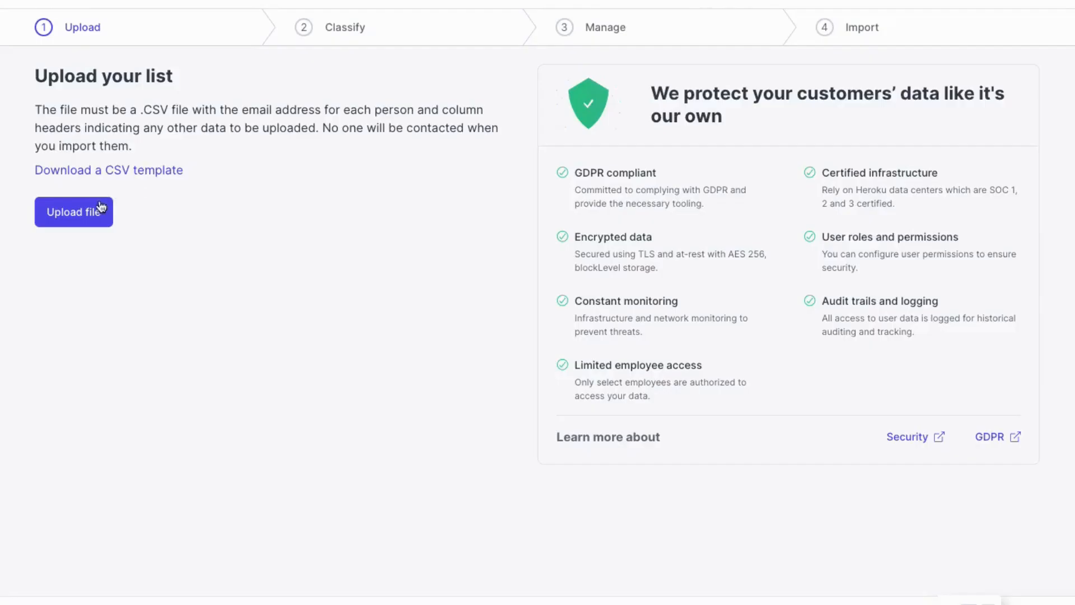
click(74, 212)
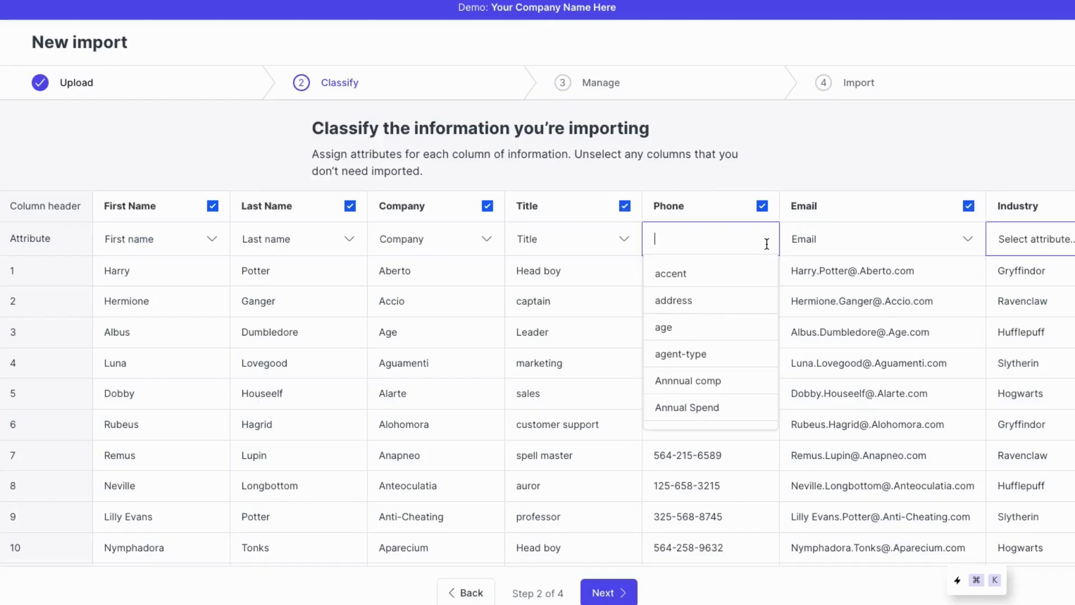
text(phon)
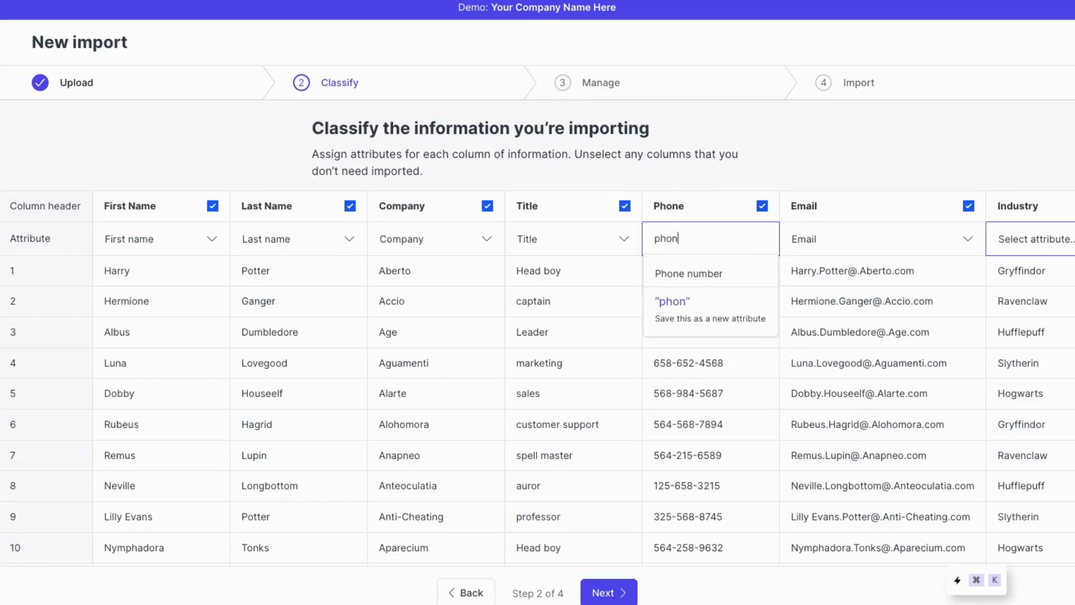
click(689, 273)
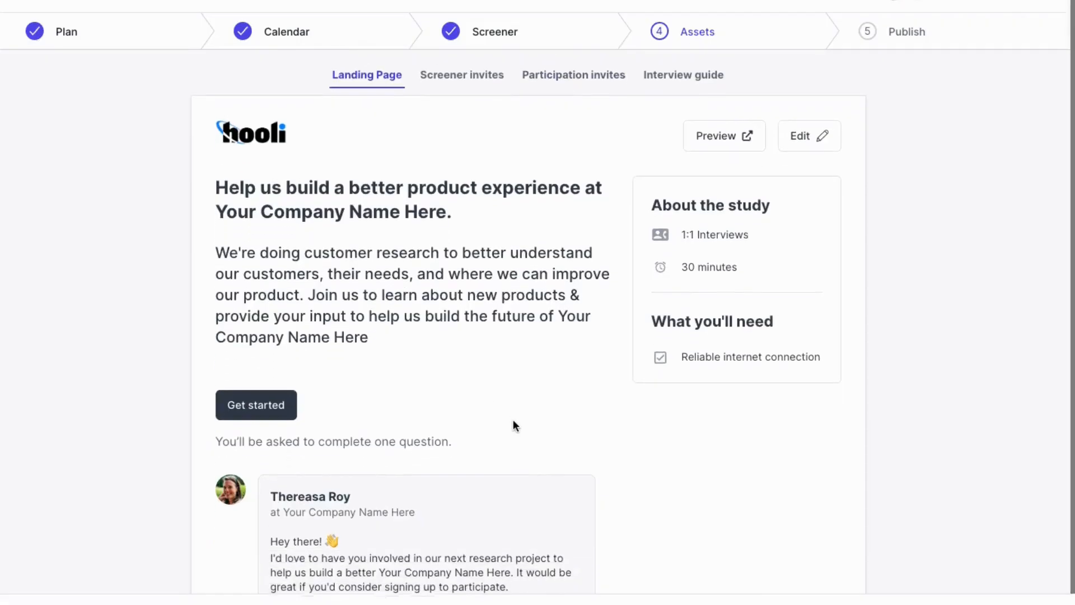
Step: Show the Landing Page in the study's Assets step inviting customers to join
click(809, 135)
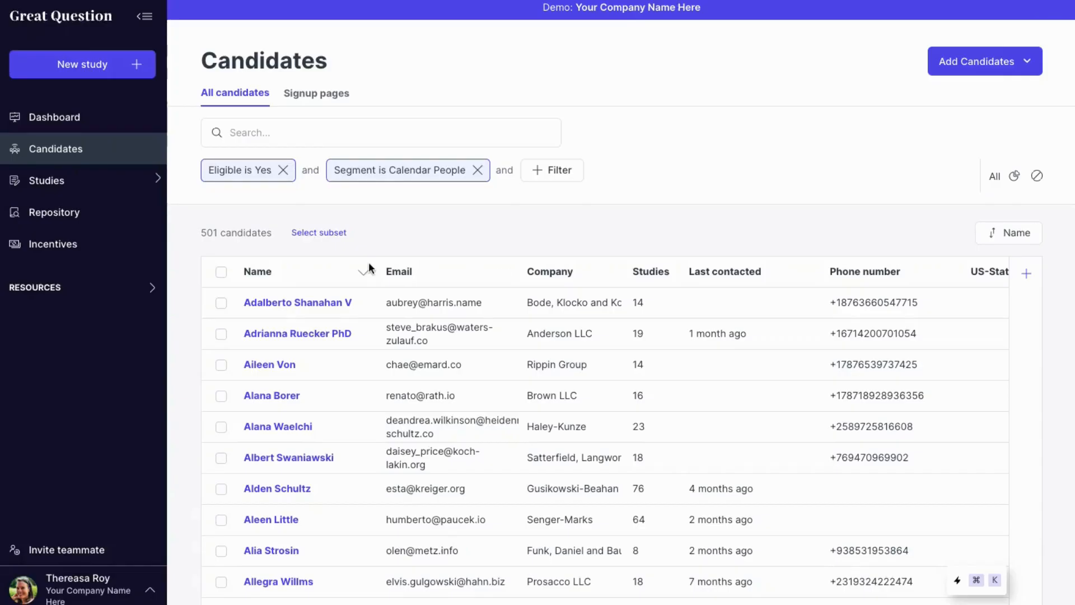
mouse_move(331, 238)
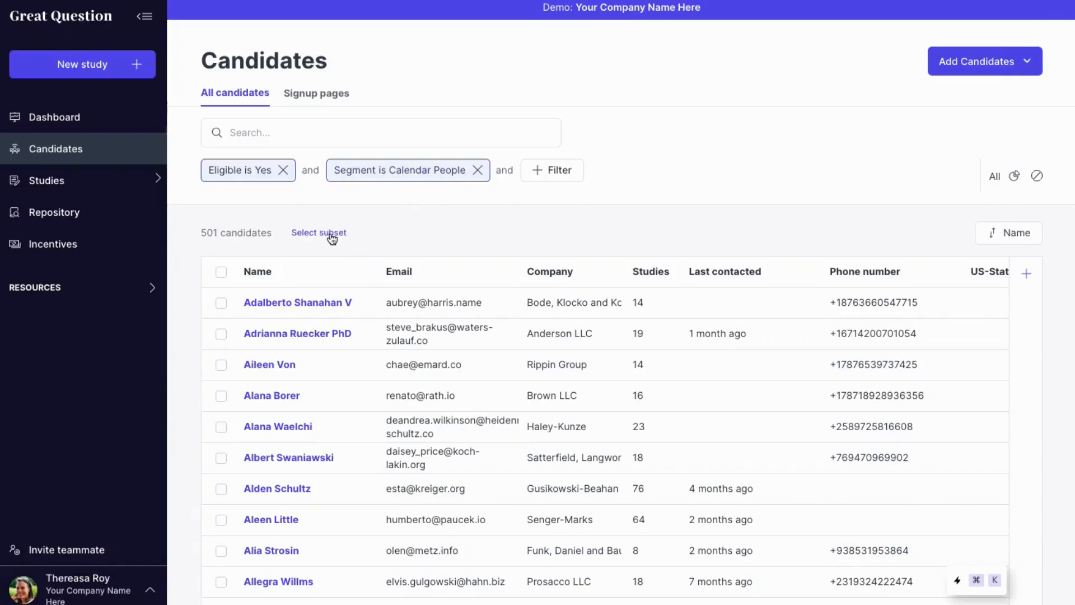
Step: Choose to select a specific number of candidates from the 501 filtered list
click(318, 233)
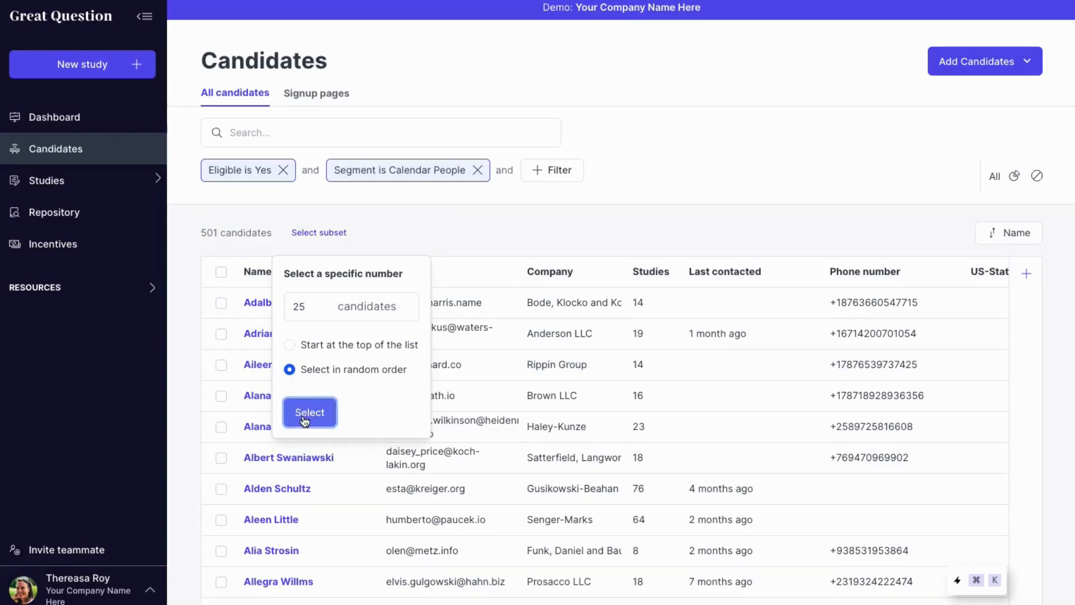
Step: Select 25 random candidates and draft a study invite sent in batches of 5 every 12 hours
click(309, 412)
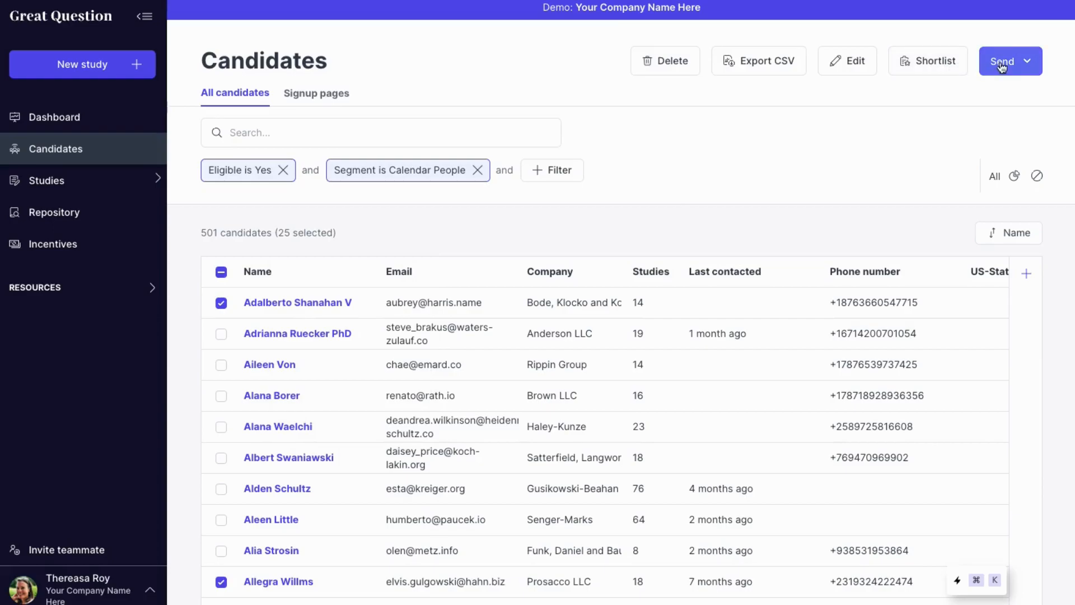
click(1009, 60)
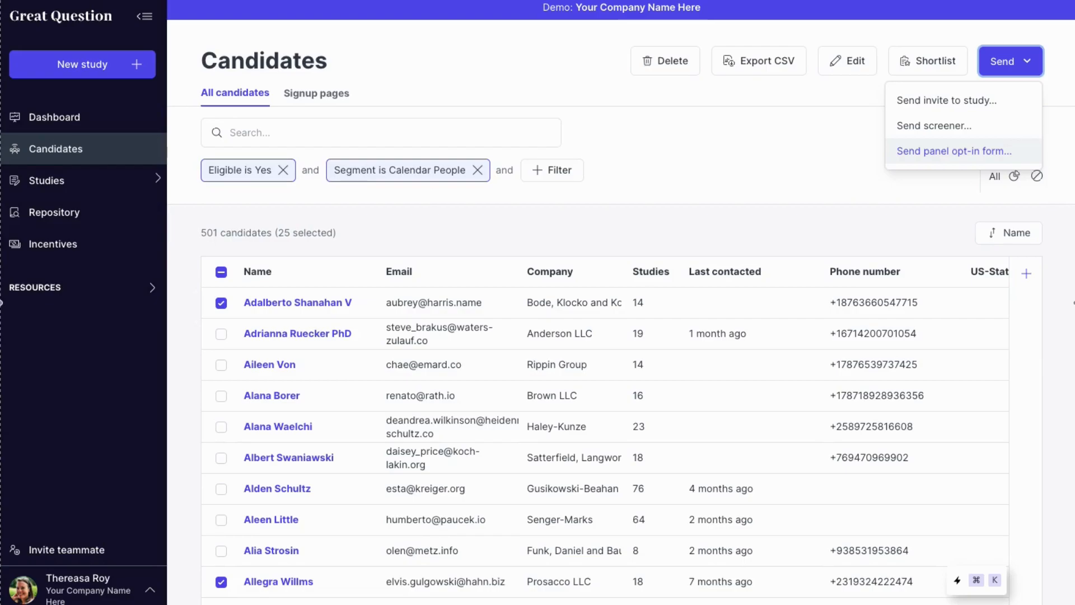
click(950, 151)
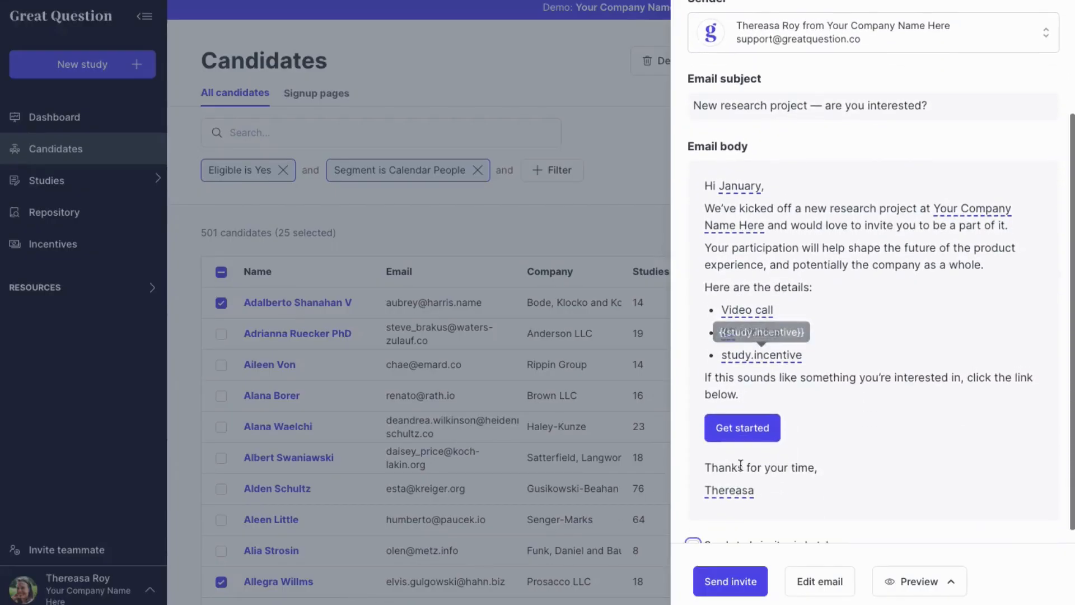
click(693, 414)
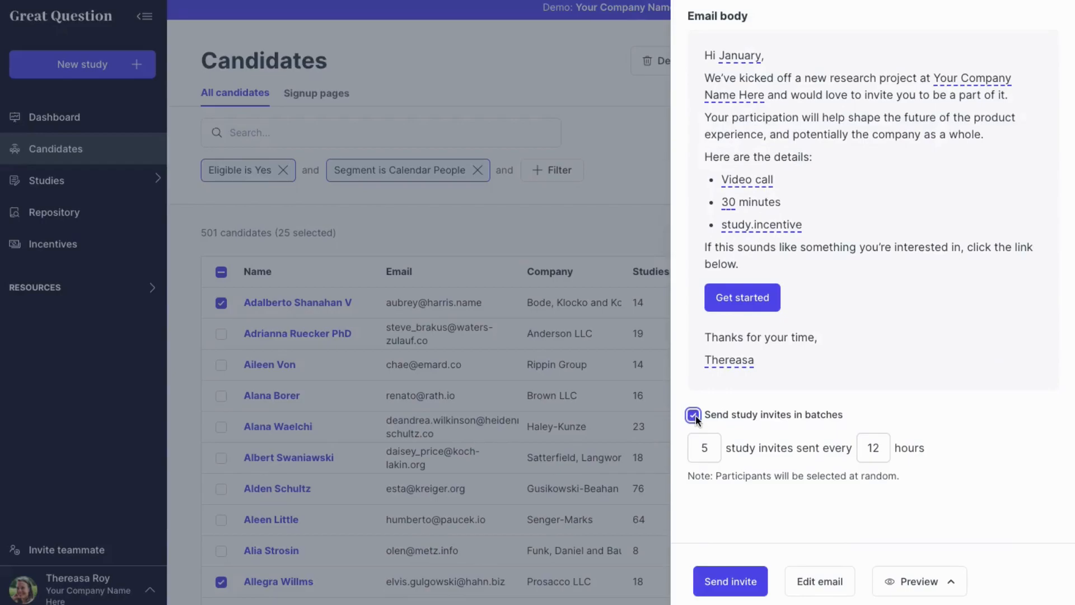